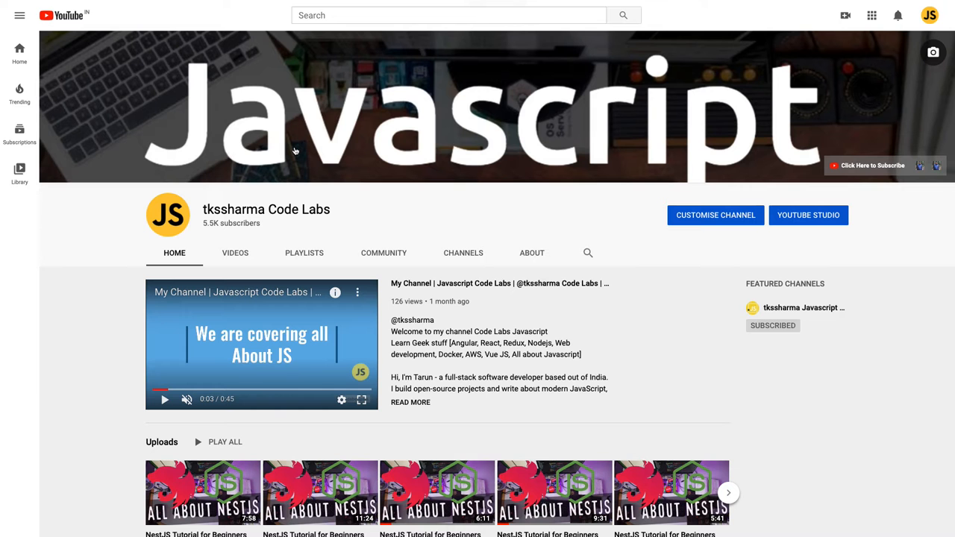
# Step: Show the Playlists page of the tkssharma Code Labs channel with its created playlists
pyautogui.scroll(-3)
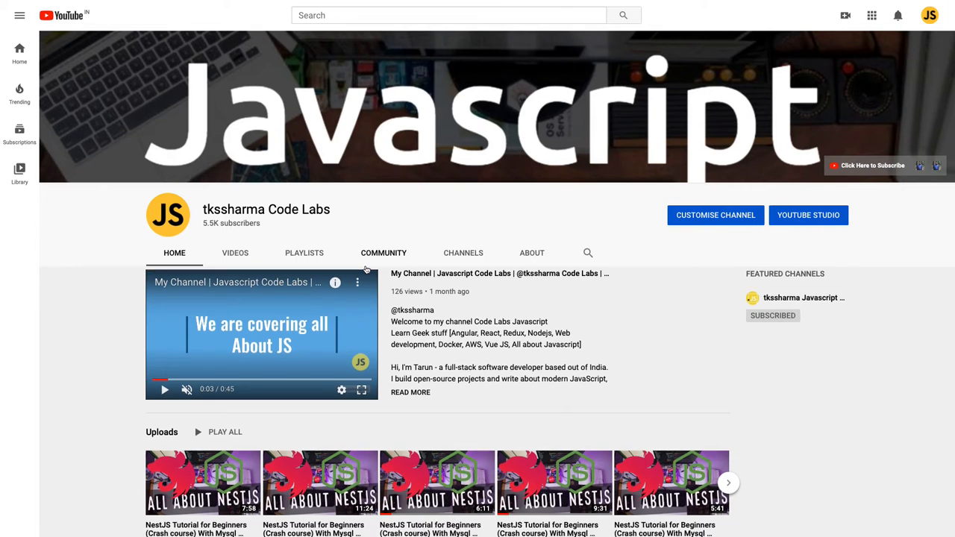
pyautogui.scroll(-3)
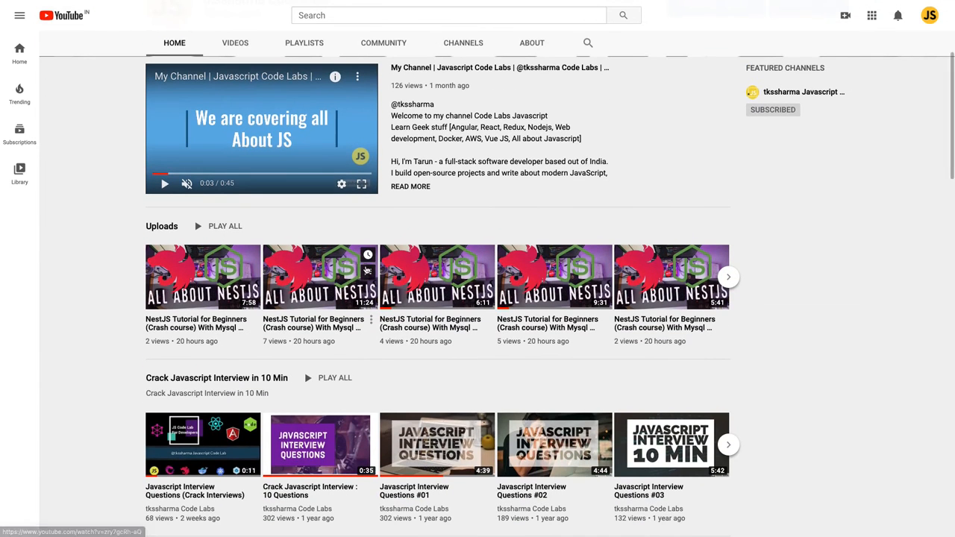
pyautogui.moveTo(340, 272)
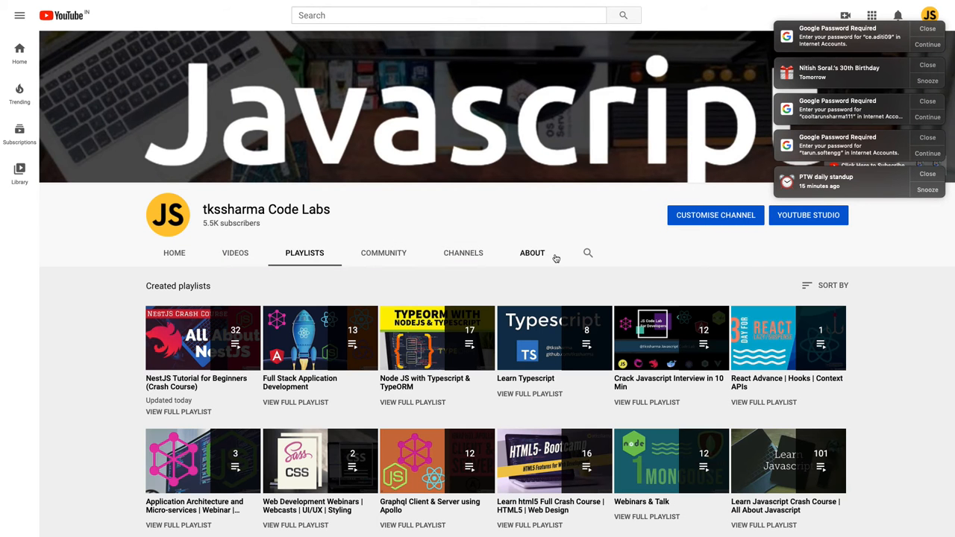
pyautogui.moveTo(675, 302)
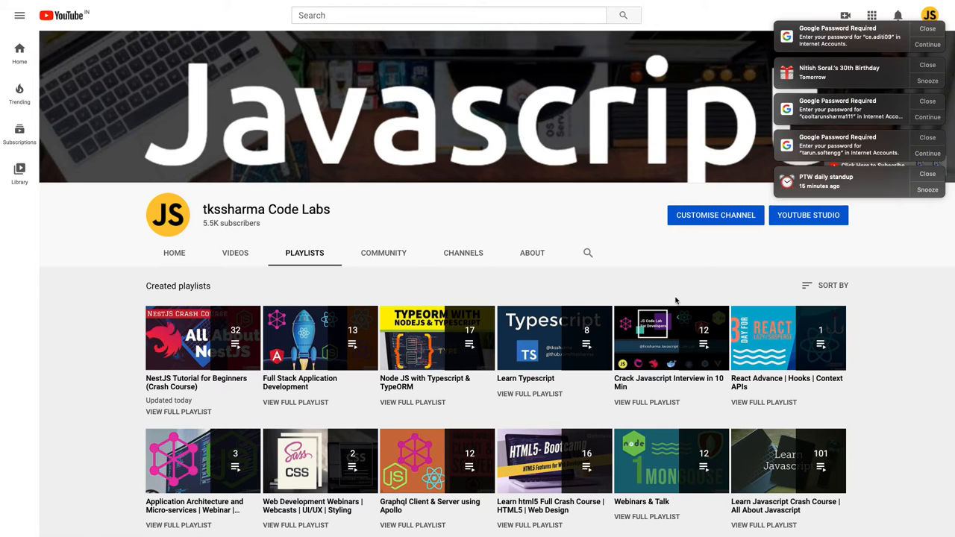
pyautogui.moveTo(859, 280)
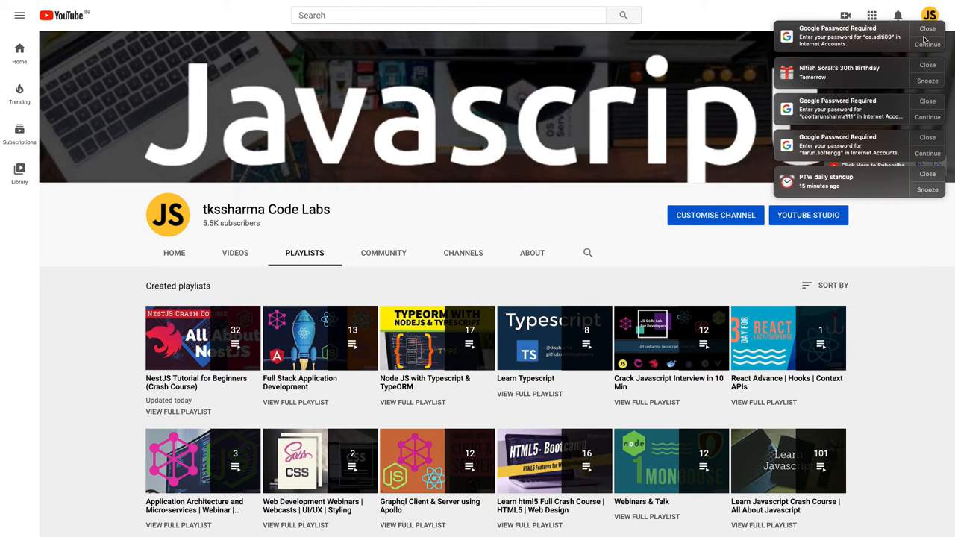
pyautogui.click(928, 34)
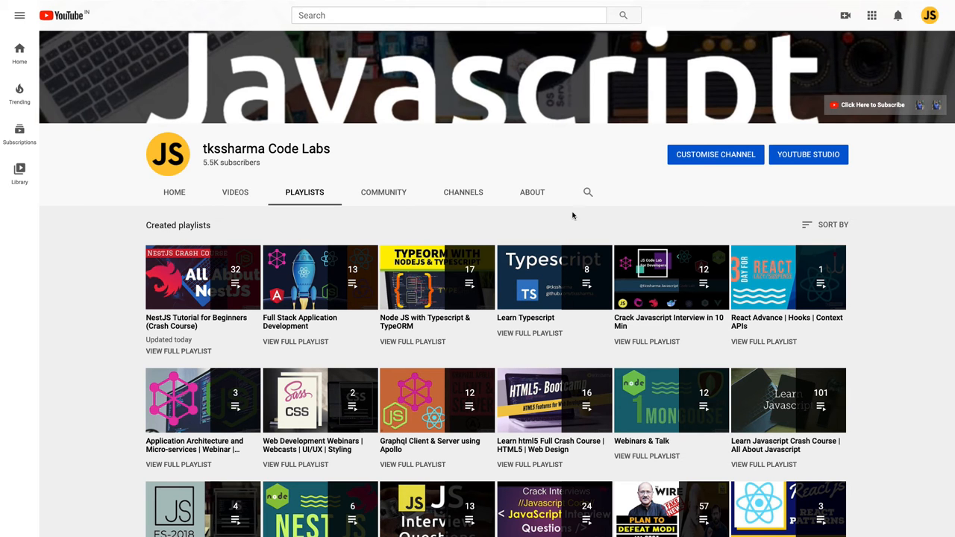
pyautogui.moveTo(882, 341)
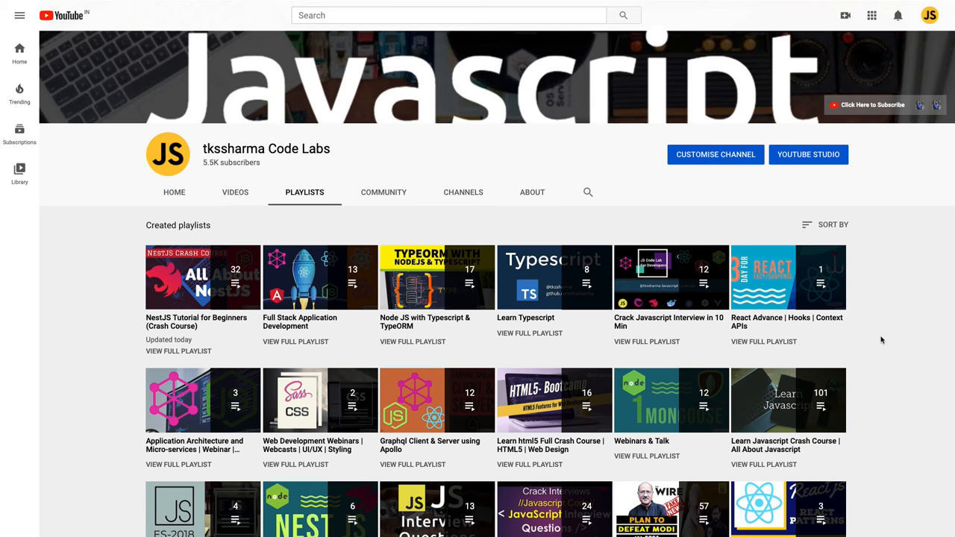
pyautogui.scroll(-3)
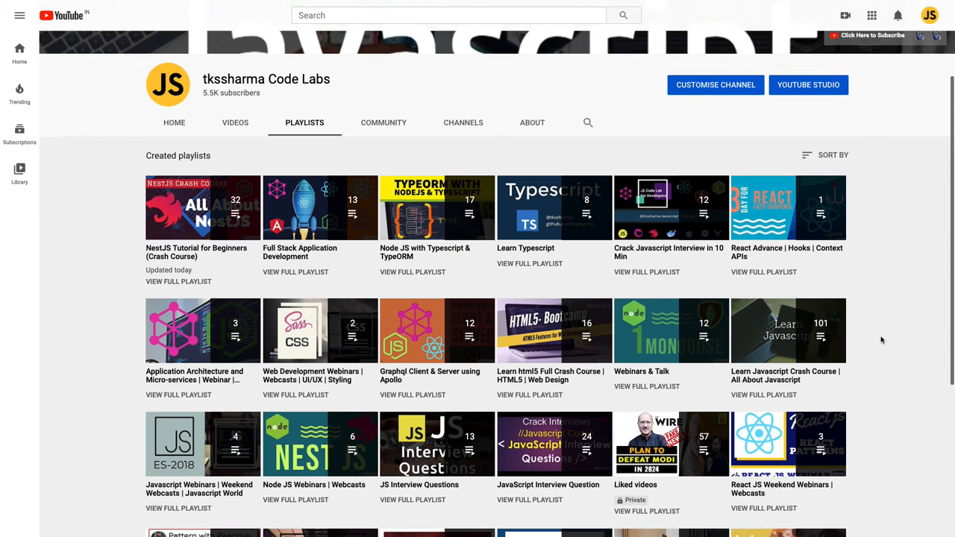
pyautogui.scroll(-3)
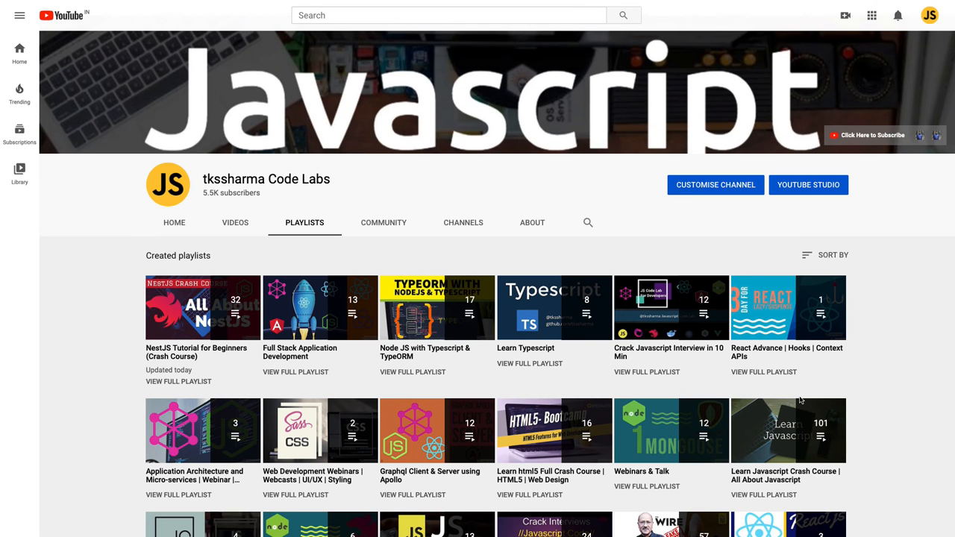
pyautogui.moveTo(203, 226)
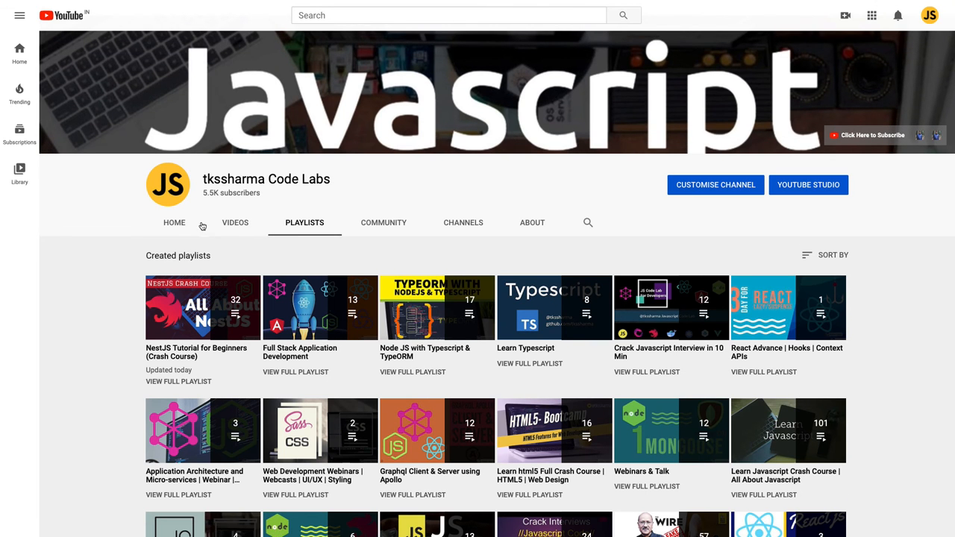
# Step: Return to the channel's Home page and reveal the Uploads and Crack Javascript Interview rows
pyautogui.click(174, 222)
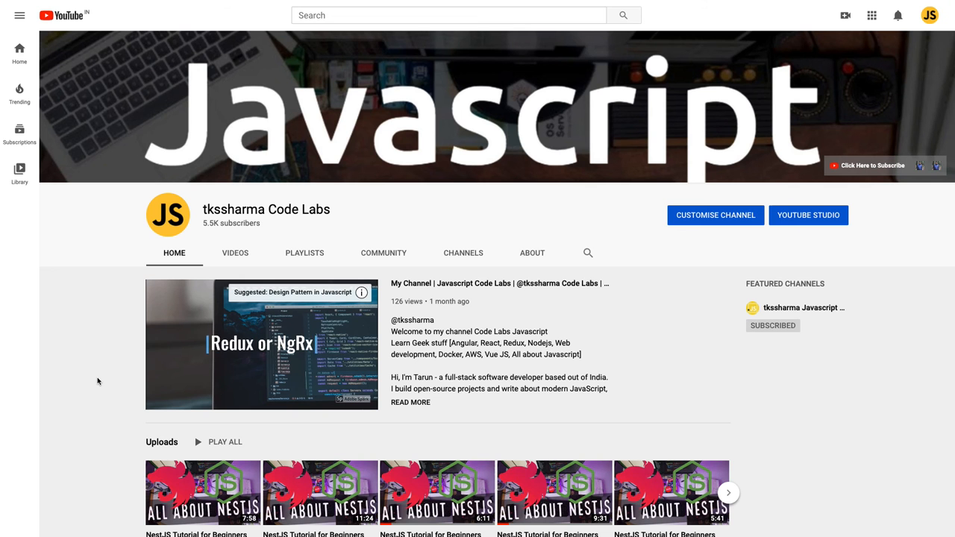
pyautogui.scroll(-3)
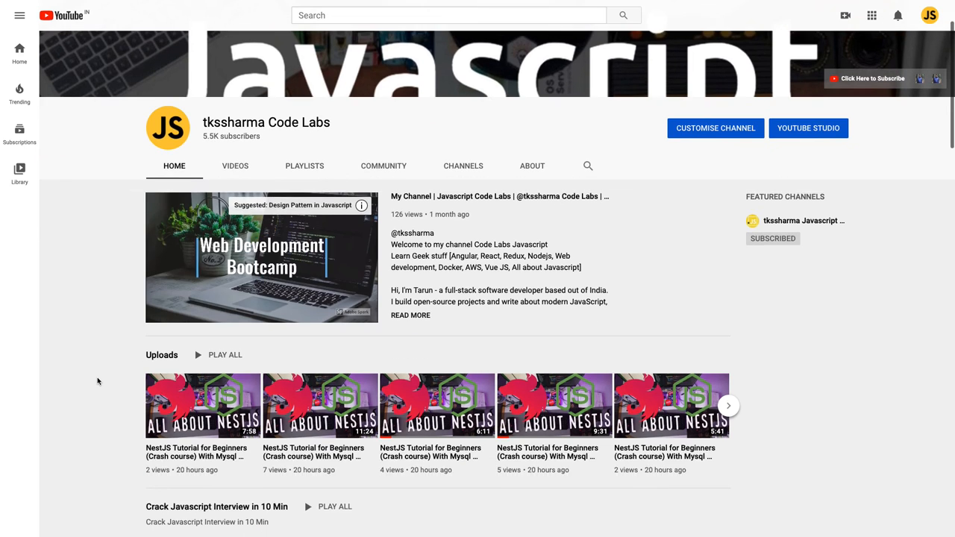
pyautogui.scroll(-3)
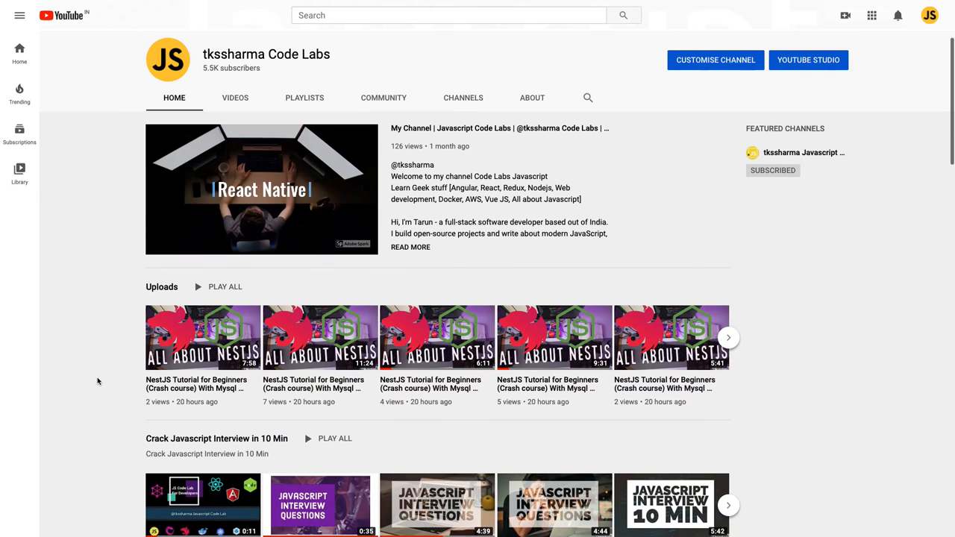